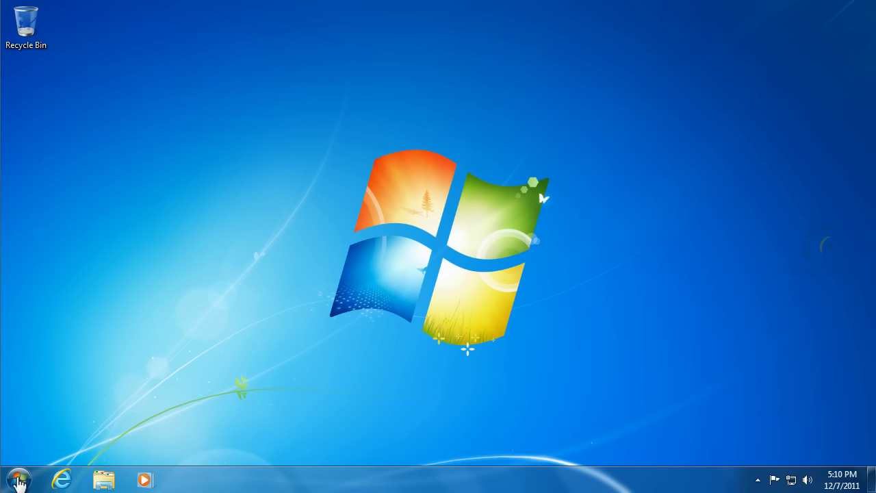
# Reach the Programs category of Control Panel from the Start menu.
pyautogui.click(19, 479)
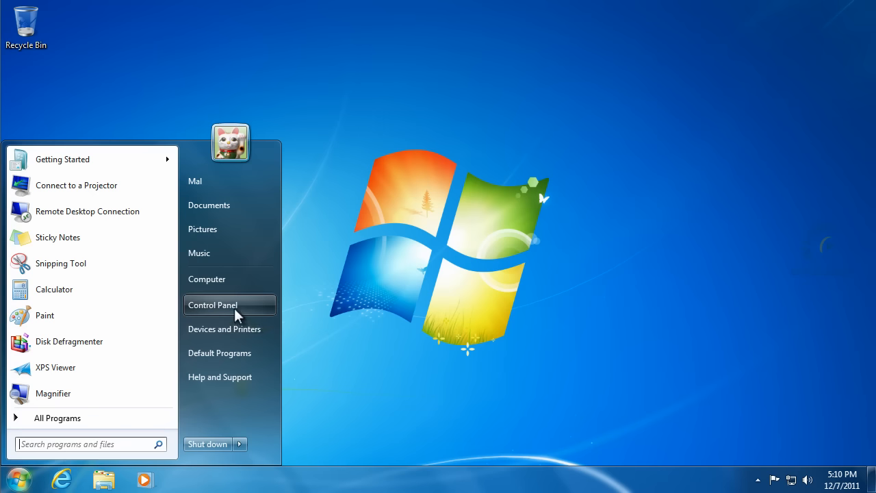
pyautogui.click(214, 304)
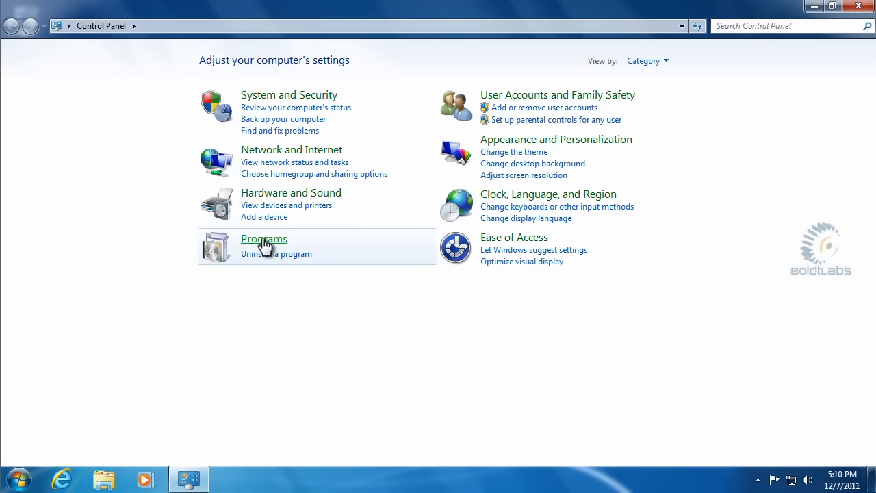
pyautogui.click(263, 238)
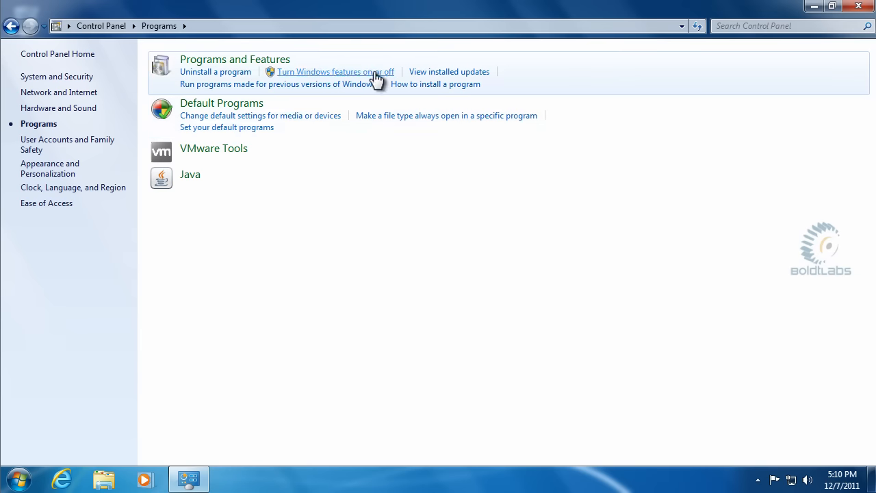
# Bring up the Windows Features list via 'Turn Windows features on or off'.
pyautogui.click(336, 72)
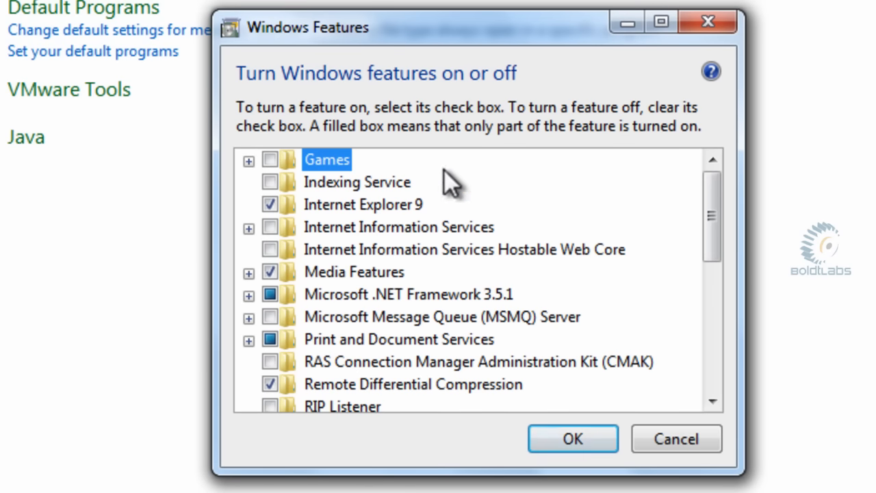
pyautogui.moveTo(271, 164)
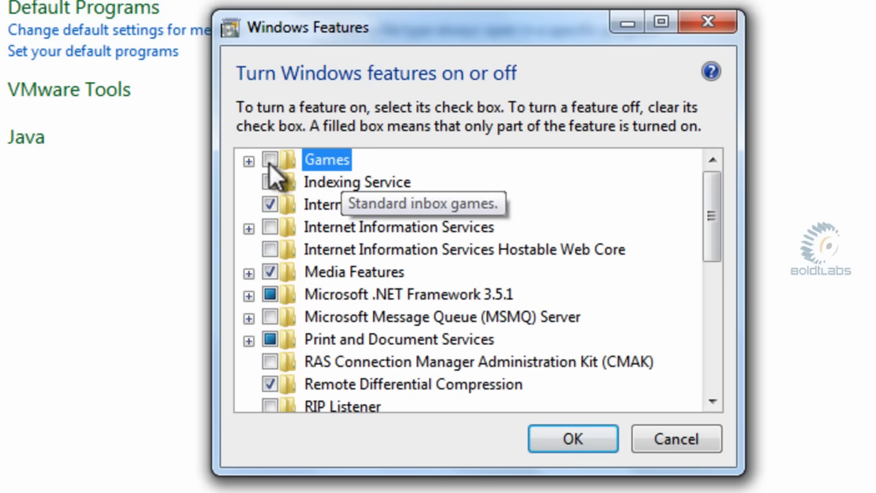
# Tick the Games feature and expand it to show every game checked.
pyautogui.click(248, 160)
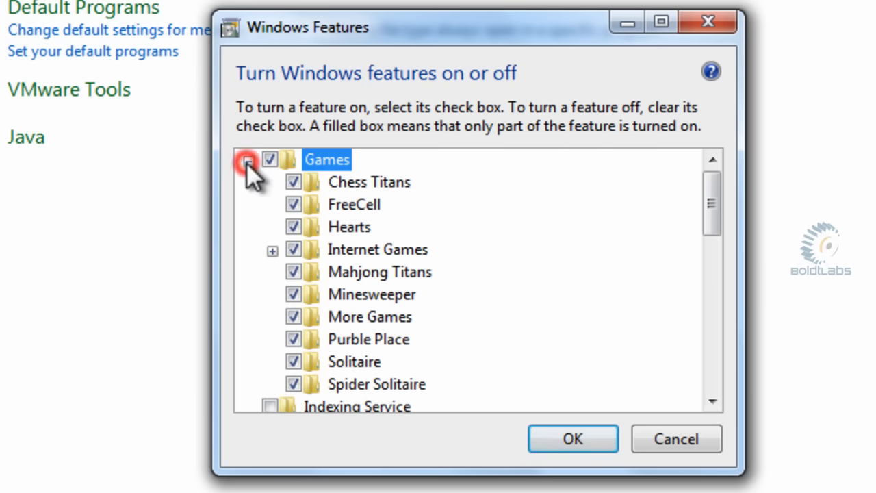
pyautogui.click(248, 158)
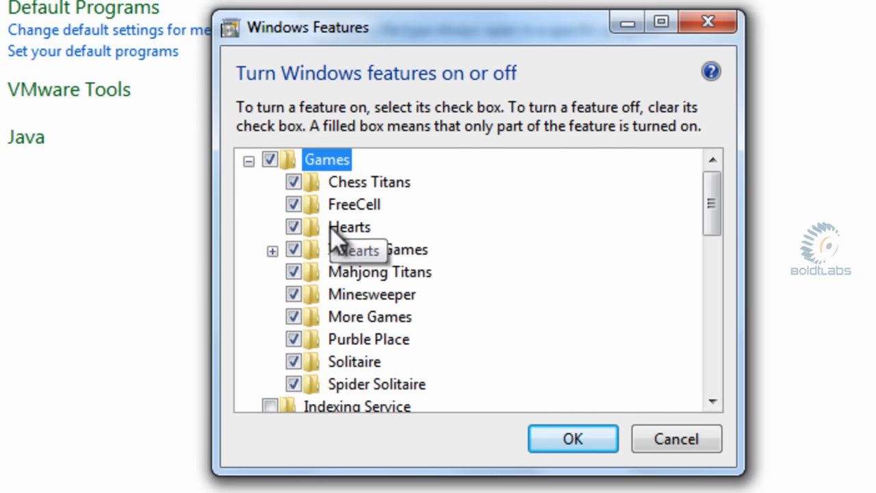
pyautogui.moveTo(369, 191)
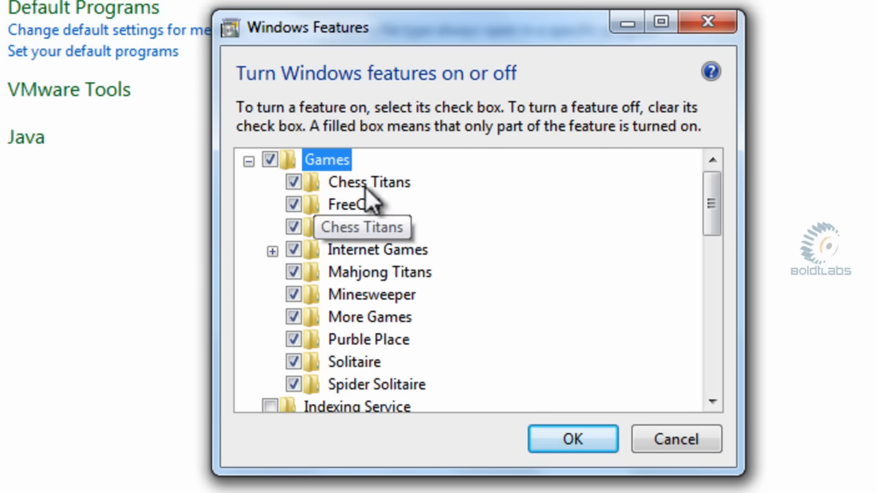
pyautogui.moveTo(294, 258)
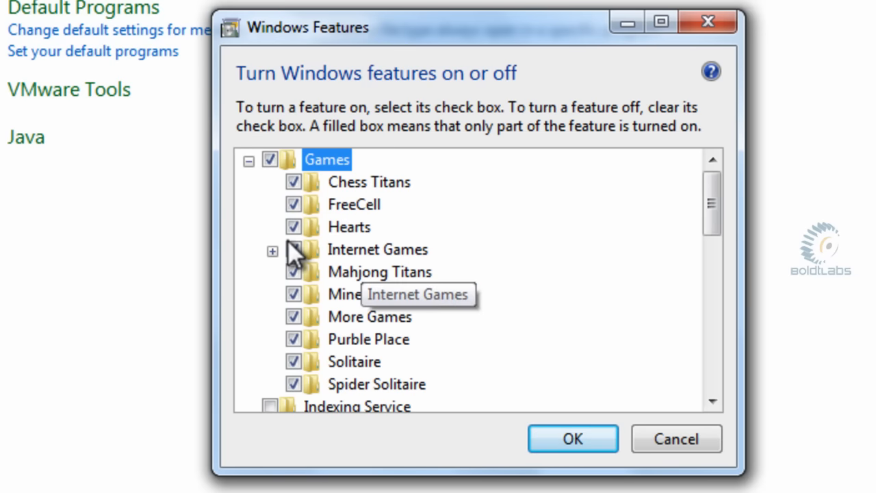
pyautogui.moveTo(284, 175)
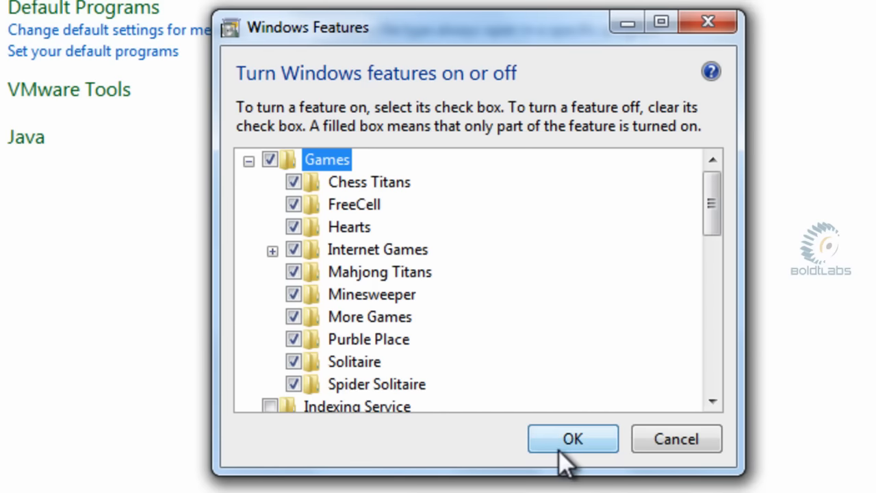
# Confirm with OK so Windows applies the Games feature change.
pyautogui.click(572, 438)
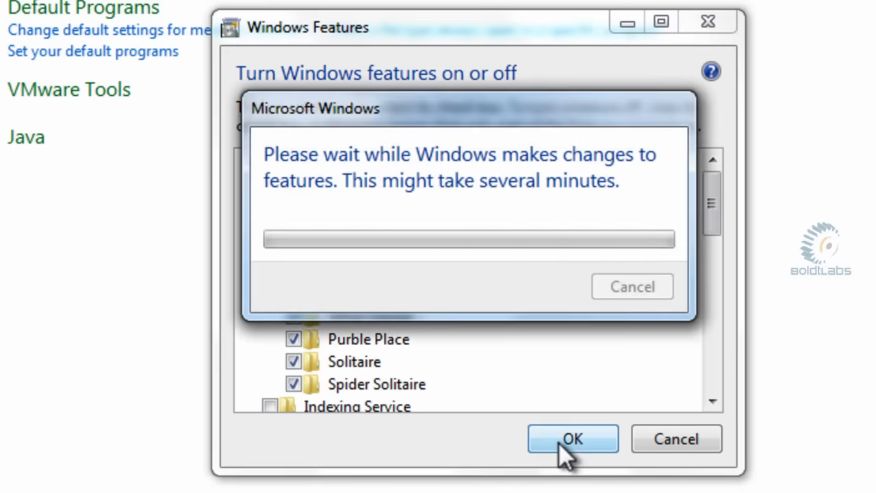
pyautogui.moveTo(424, 280)
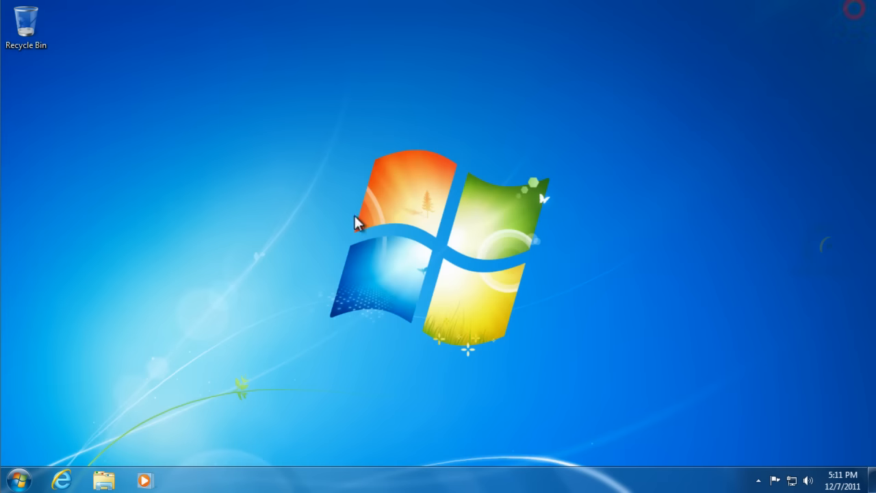
# Show the Games folder under All Programs, listing Chess Titans, FreeCell, Minesweeper and Solitaire.
pyautogui.click(19, 479)
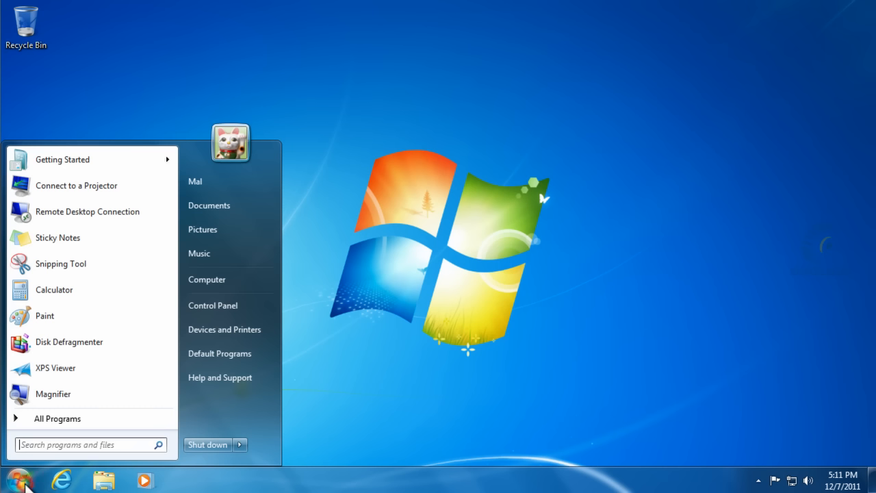
pyautogui.click(58, 419)
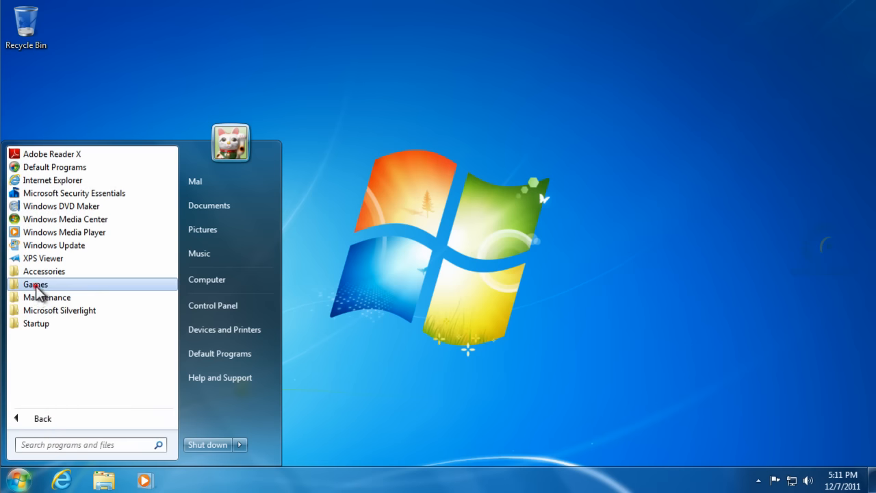
pyautogui.click(35, 283)
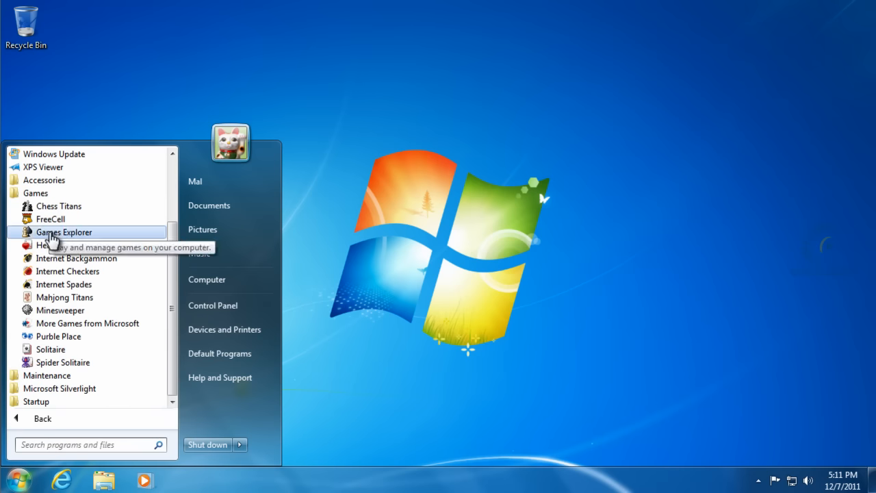
pyautogui.moveTo(49, 219)
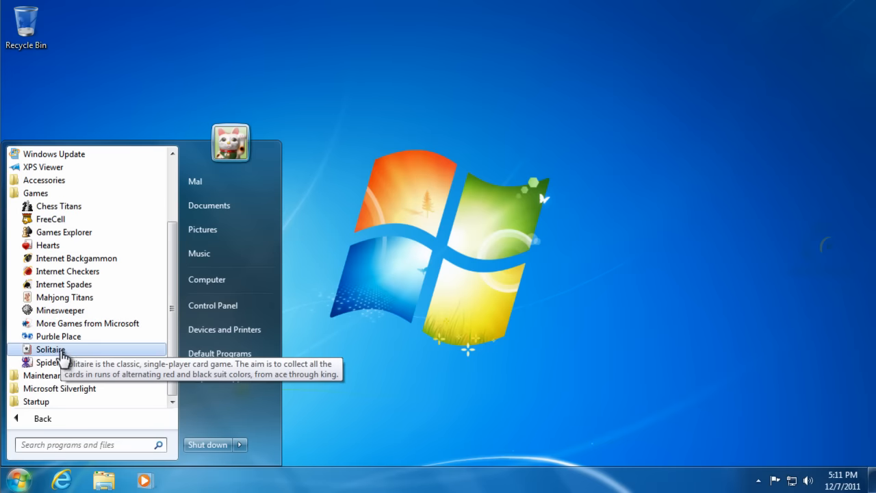
pyautogui.moveTo(63, 361)
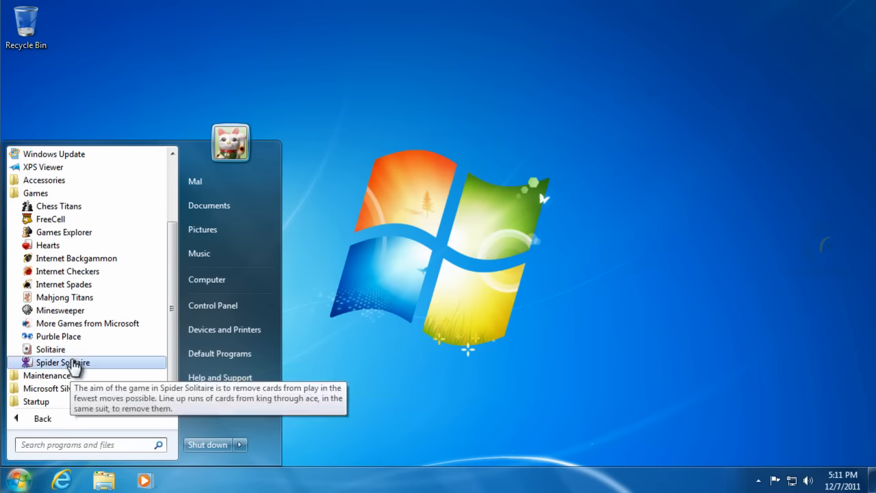